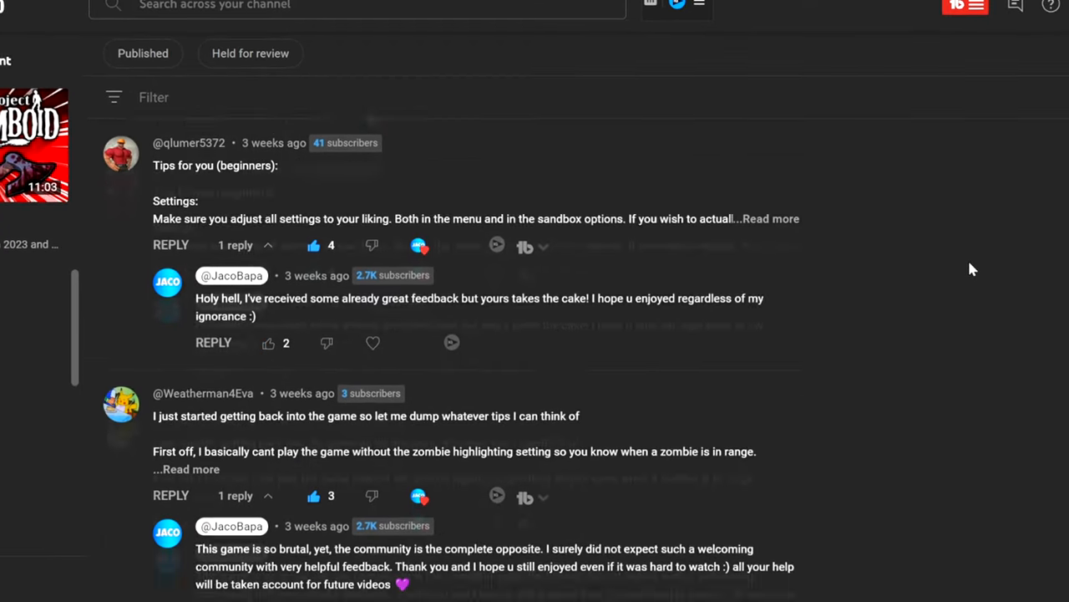
Eat the entire Tomato (Fresh) from the inventory
{"action": "scroll", "scroll_direction": "down", "scroll_amount": 3}
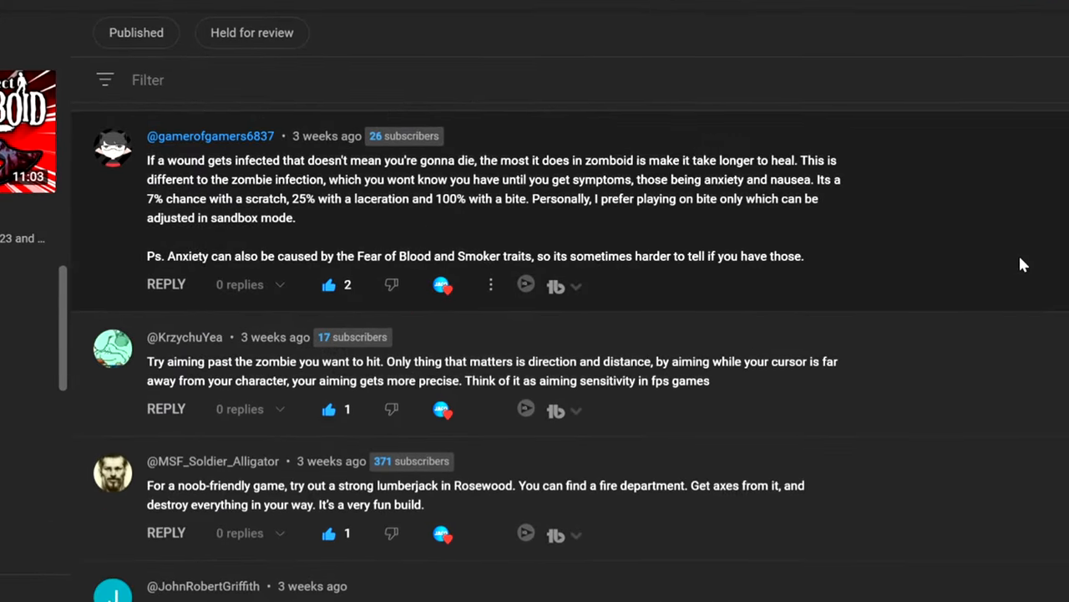
{"action": "scroll", "scroll_direction": "down", "scroll_amount": 3}
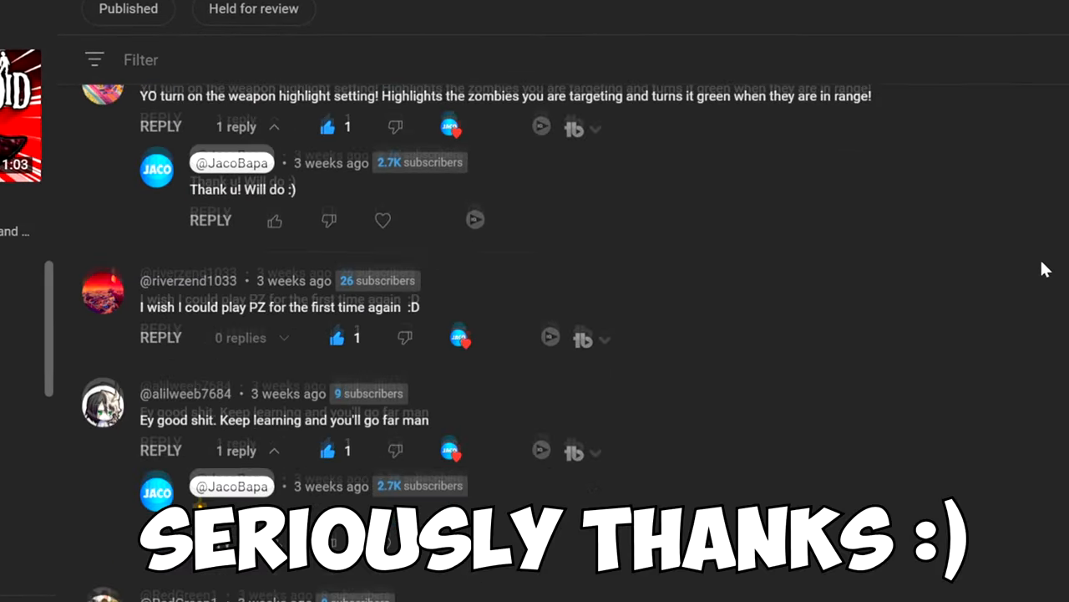
{"action": "scroll", "scroll_direction": "down", "scroll_amount": 3}
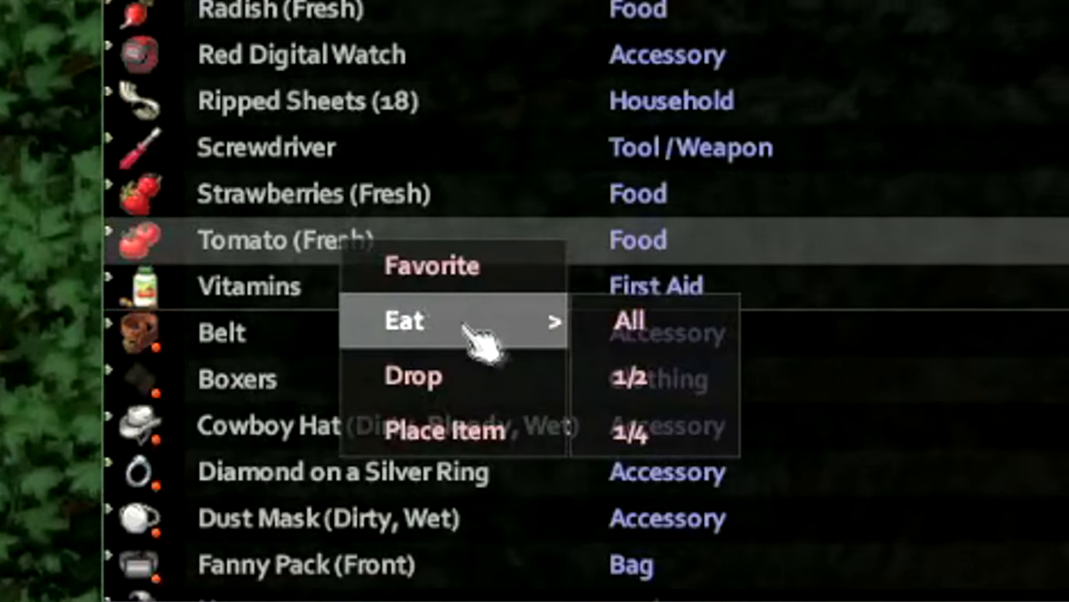
{"action": "left_click", "coordinate": [629, 321]}
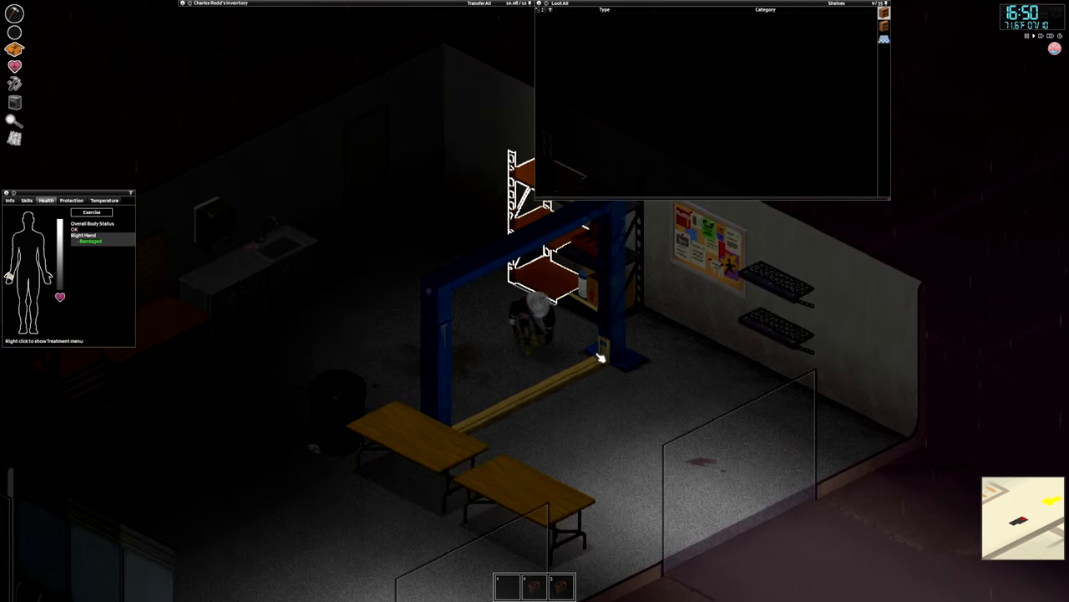
Disassemble the paper-towel dispenser on the sink counter, getting no usable materials
{"action": "right_click", "coordinate": [602, 358]}
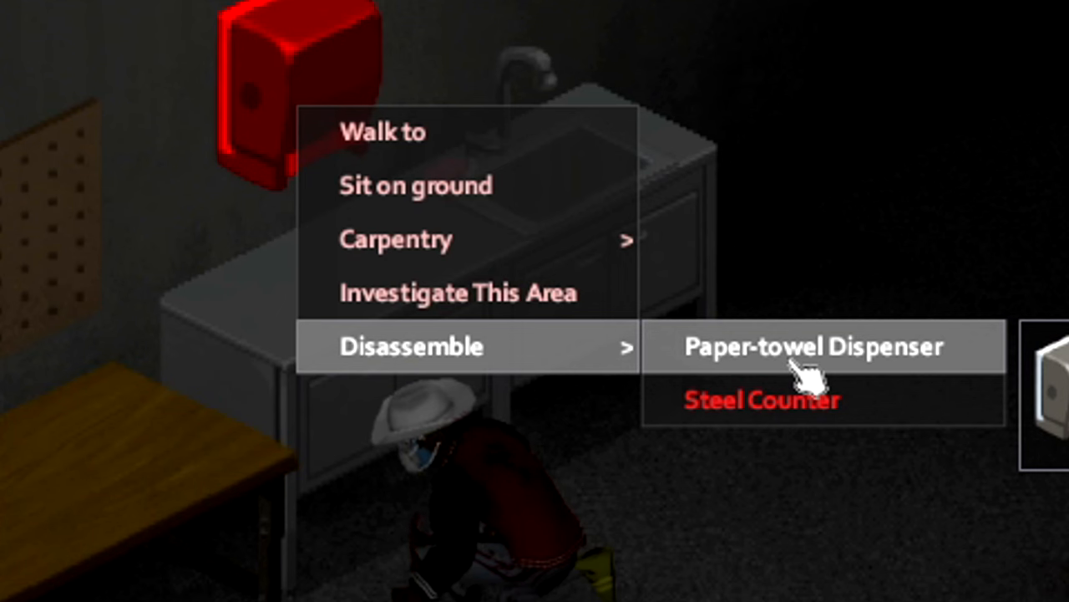
{"action": "left_click", "coordinate": [812, 346]}
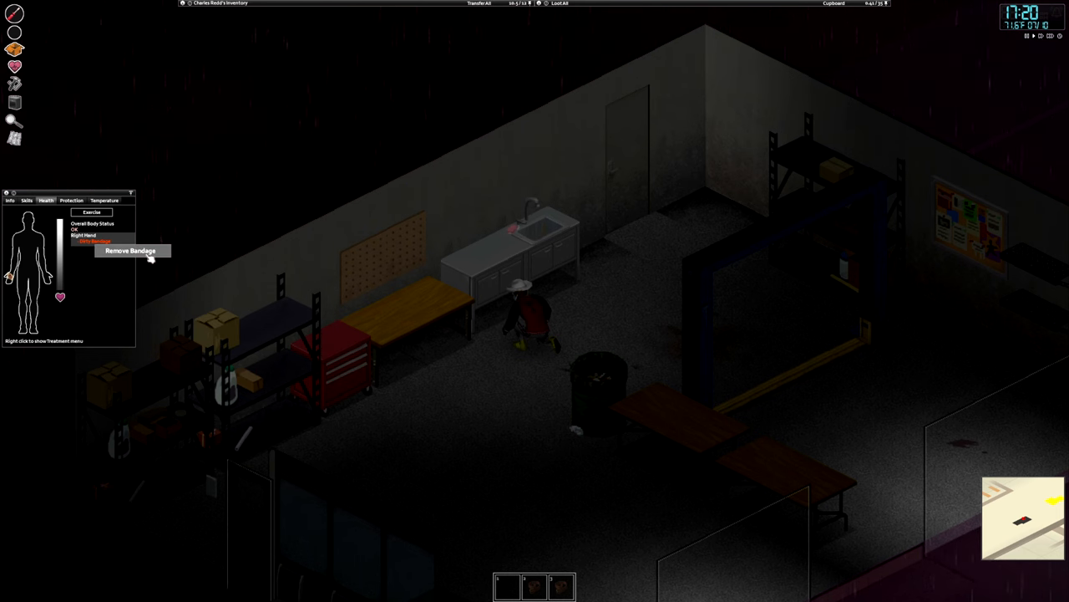
{"action": "left_click", "coordinate": [130, 251]}
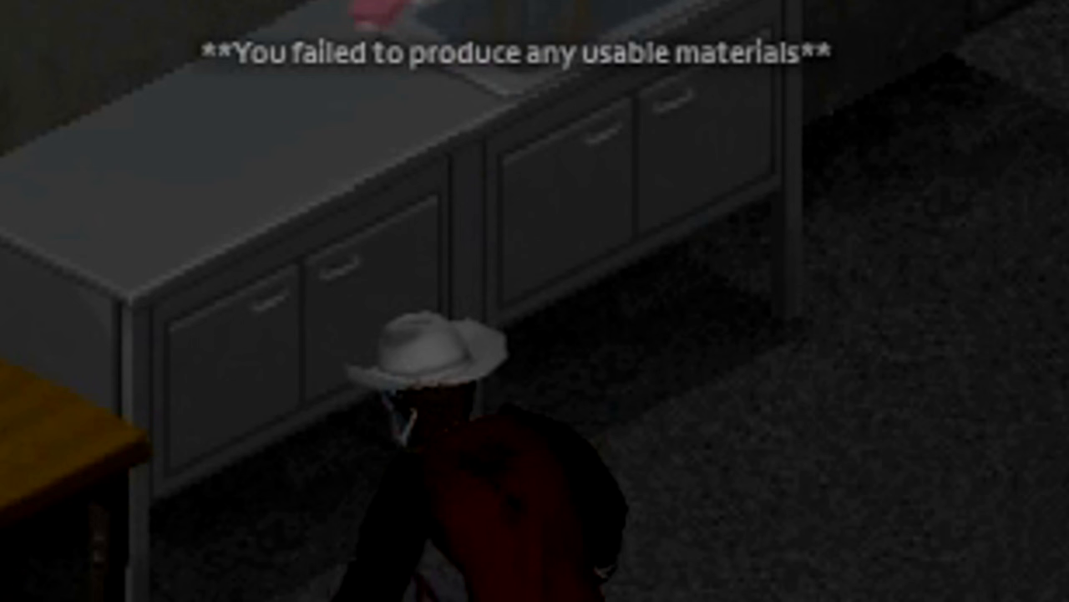
{"action": "left_click", "coordinate": [294, 43]}
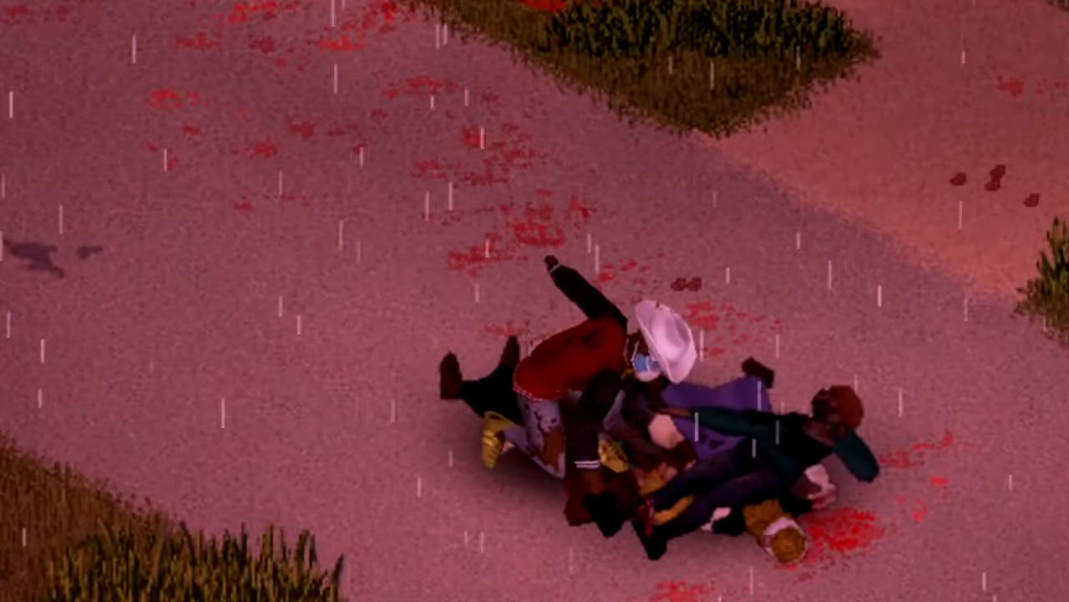
Grab the Military Boots from the body's clothing into the inventory
{"action": "right_click", "coordinate": [354, 211]}
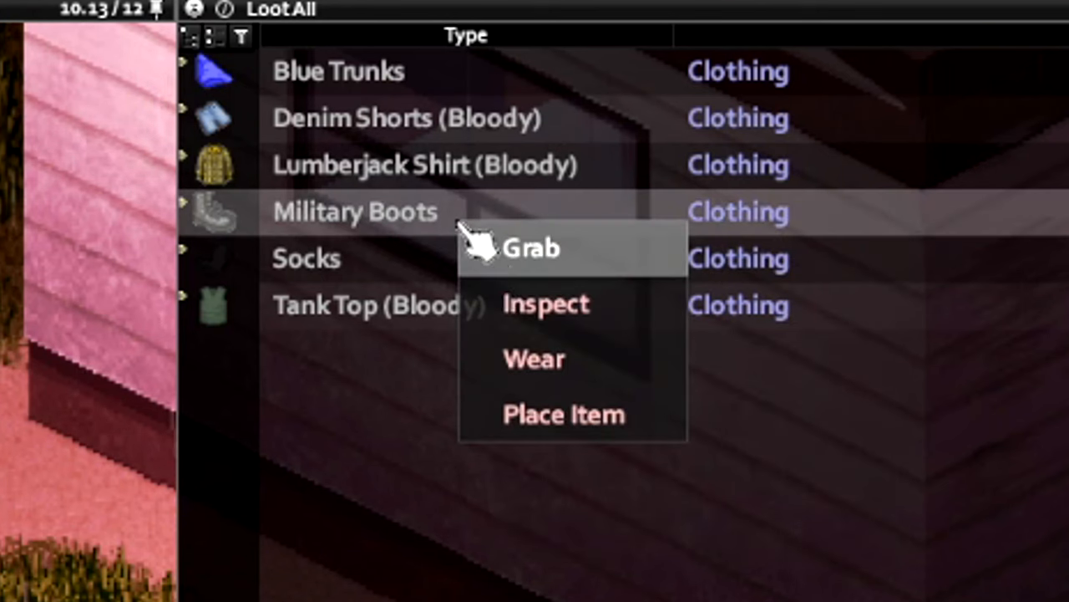
{"action": "left_click", "coordinate": [532, 247]}
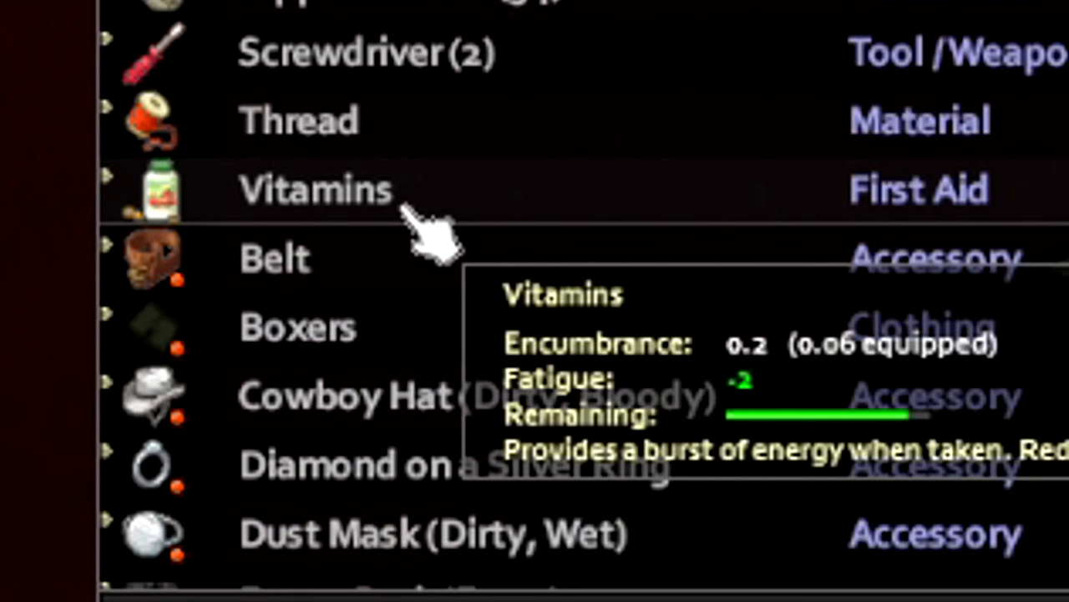
Take a dose of the Vitamins from the inventory
{"action": "right_click", "coordinate": [316, 191]}
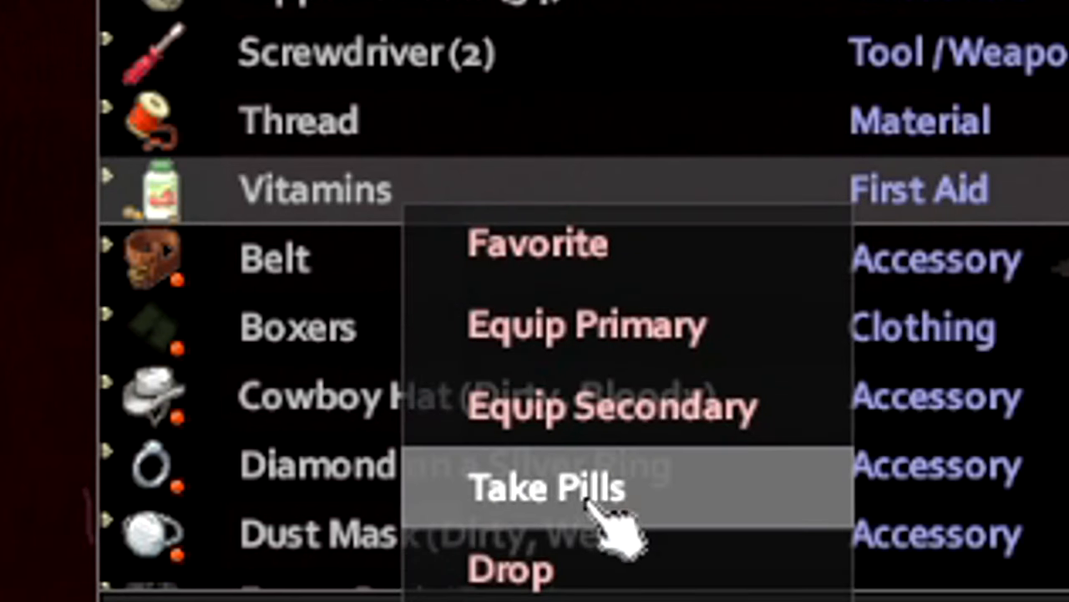
{"action": "left_click", "coordinate": [548, 488]}
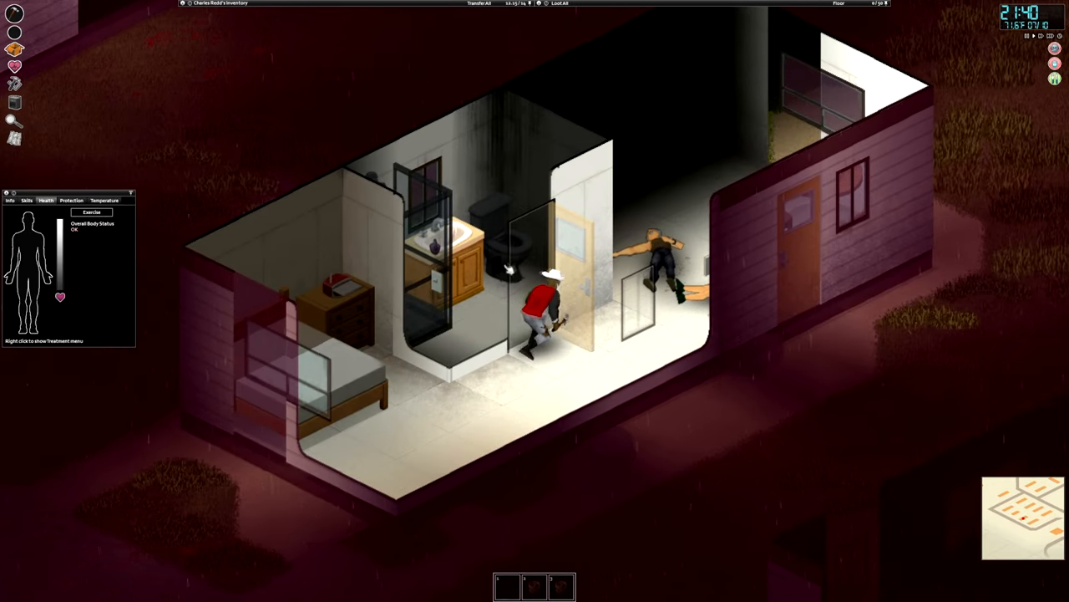
Choose Place Item on the Ripped Sheets to set them down in the world
{"action": "right_click", "coordinate": [543, 301]}
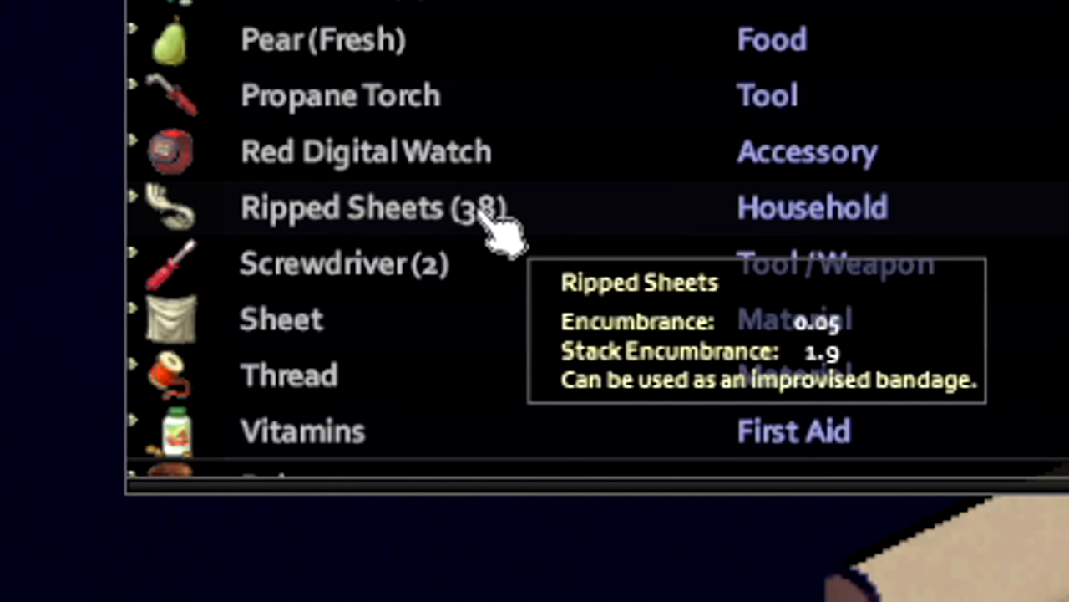
{"action": "right_click", "coordinate": [376, 207]}
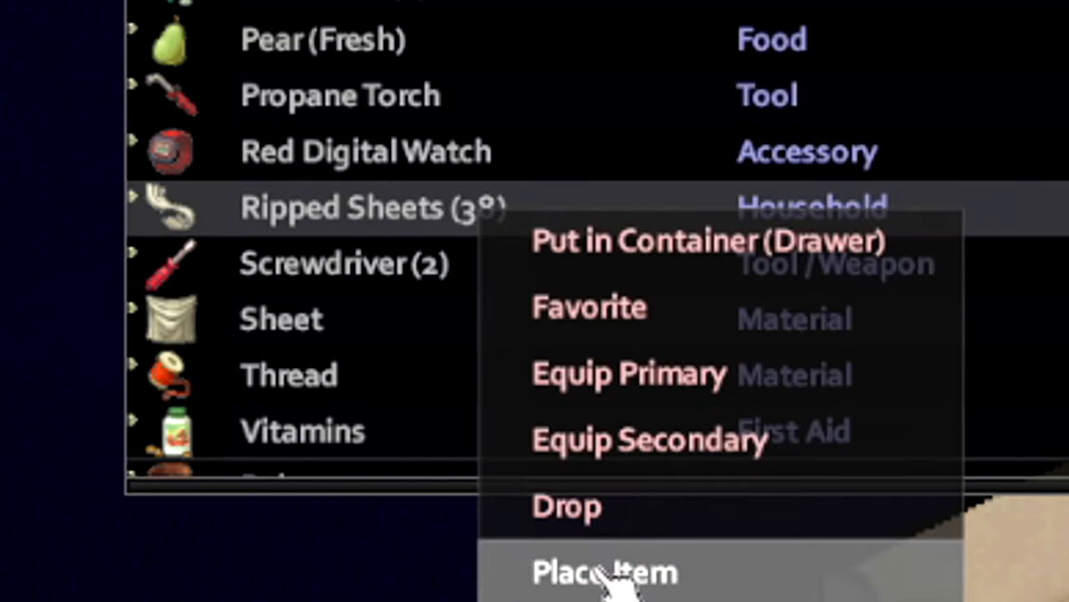
{"action": "left_click", "coordinate": [605, 571]}
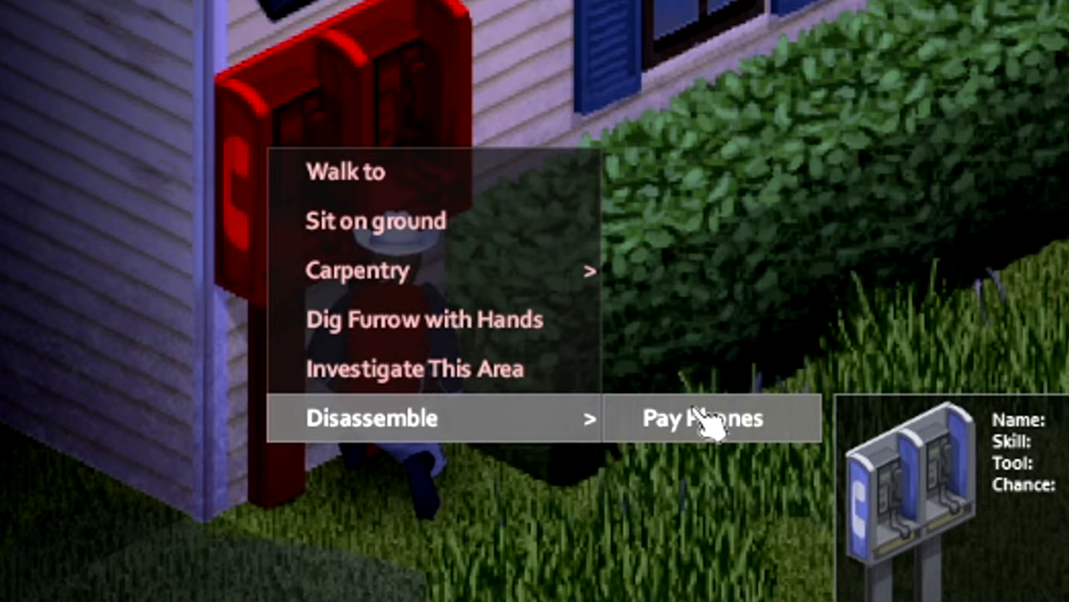
Disassemble the pay phones mounted on the building wall
{"action": "left_click", "coordinate": [702, 417]}
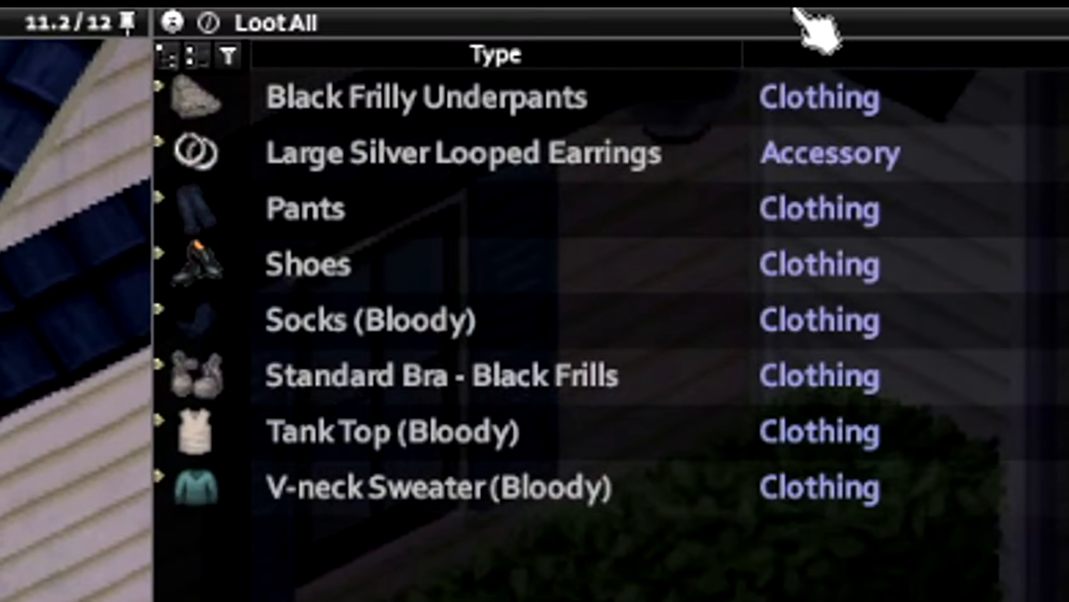
{"action": "mouse_move", "coordinate": [476, 167]}
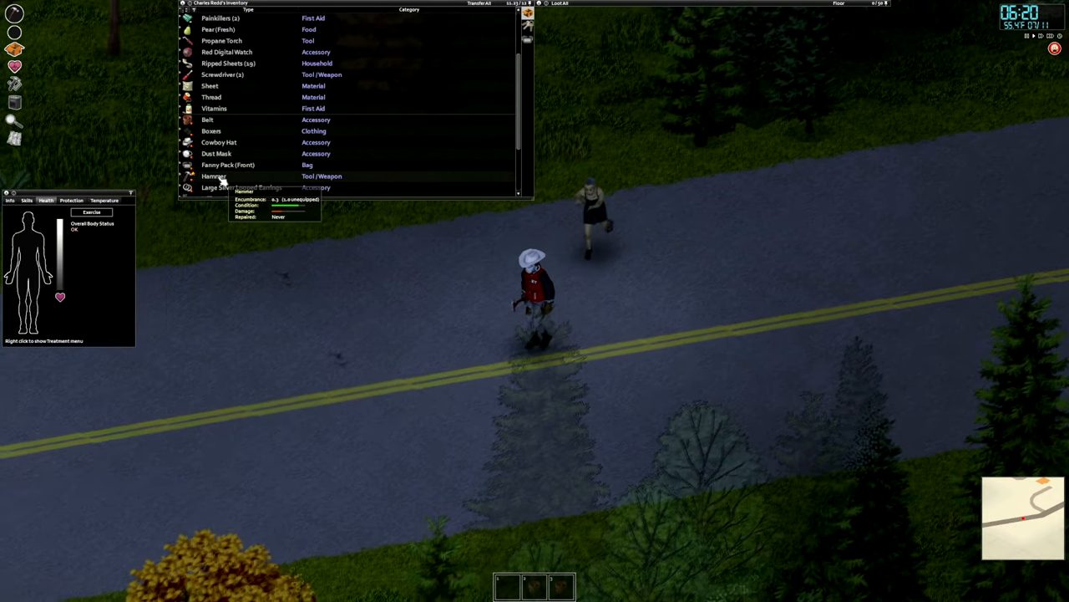
Bring up the action menu for an item carried in the inventory
{"action": "right_click", "coordinate": [214, 177]}
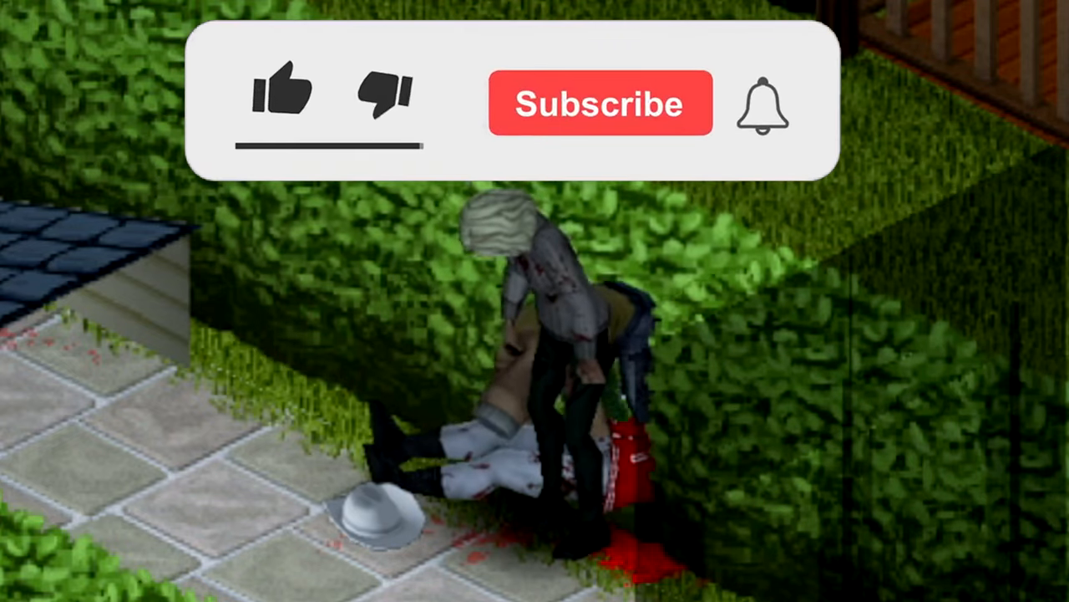
Read the death summary: 1 day, 11 hours survived, 27 zombies killed
{"action": "left_click", "coordinate": [283, 91]}
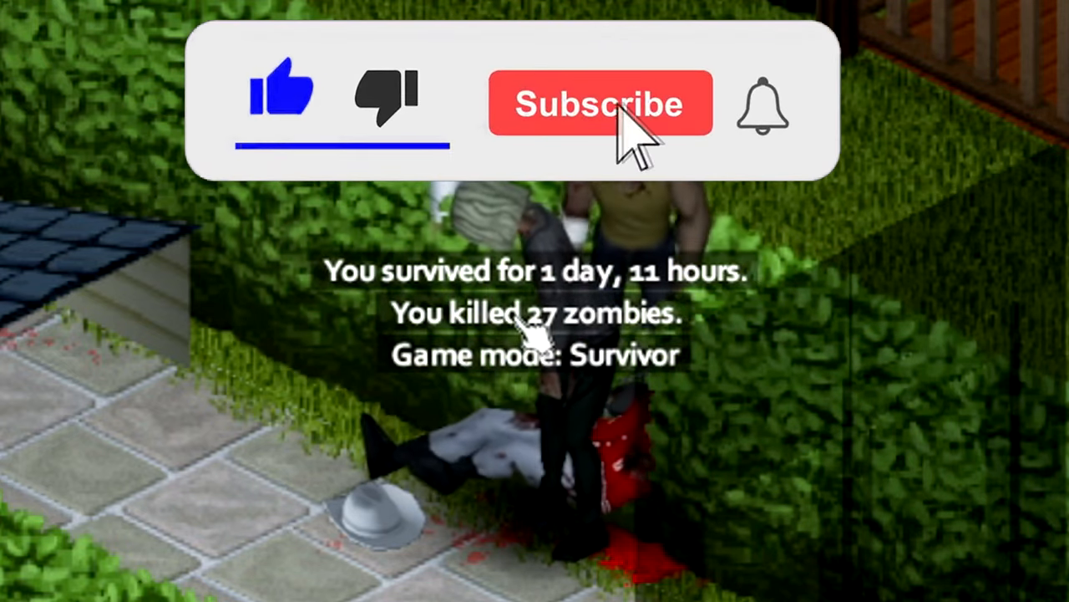
{"action": "left_click", "coordinate": [600, 104]}
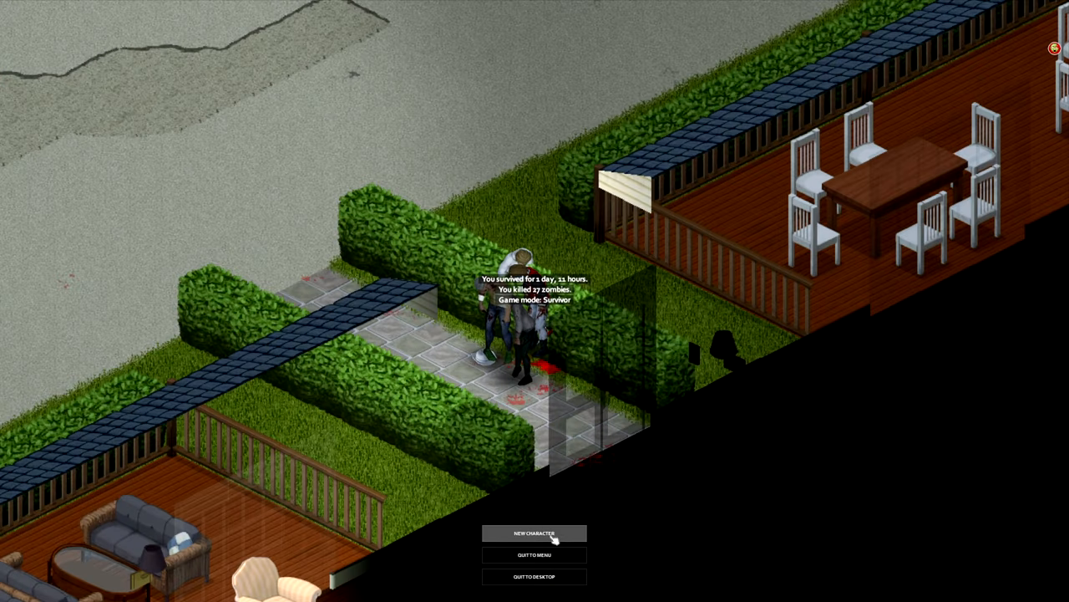
Begin a new character, choosing Cat's Eyes, Graceful, Inconspicuous and Thick Skinned
{"action": "left_click", "coordinate": [535, 533]}
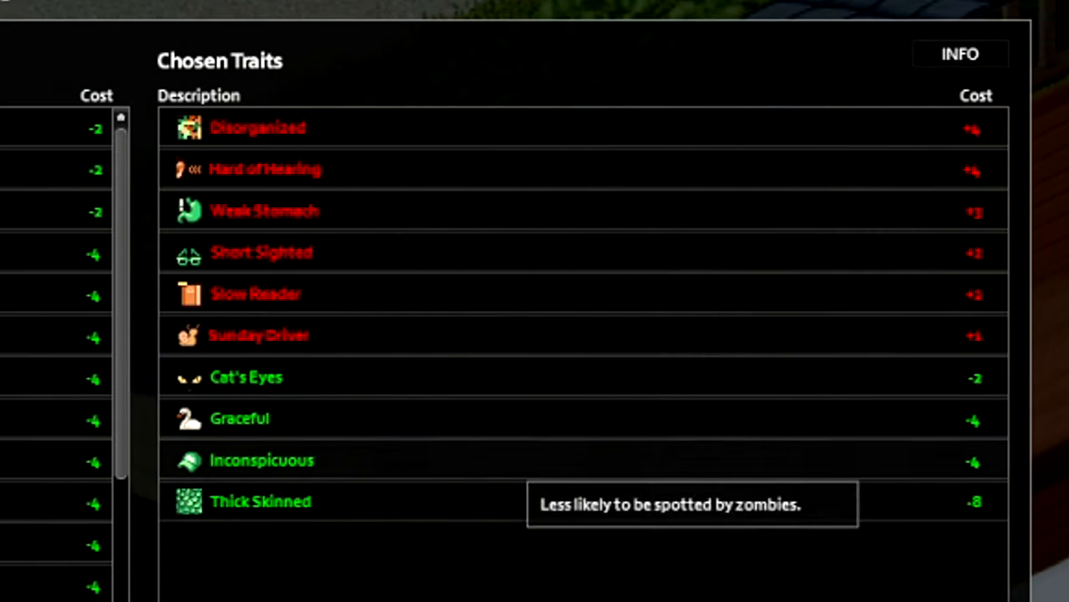
{"action": "mouse_move", "coordinate": [368, 317]}
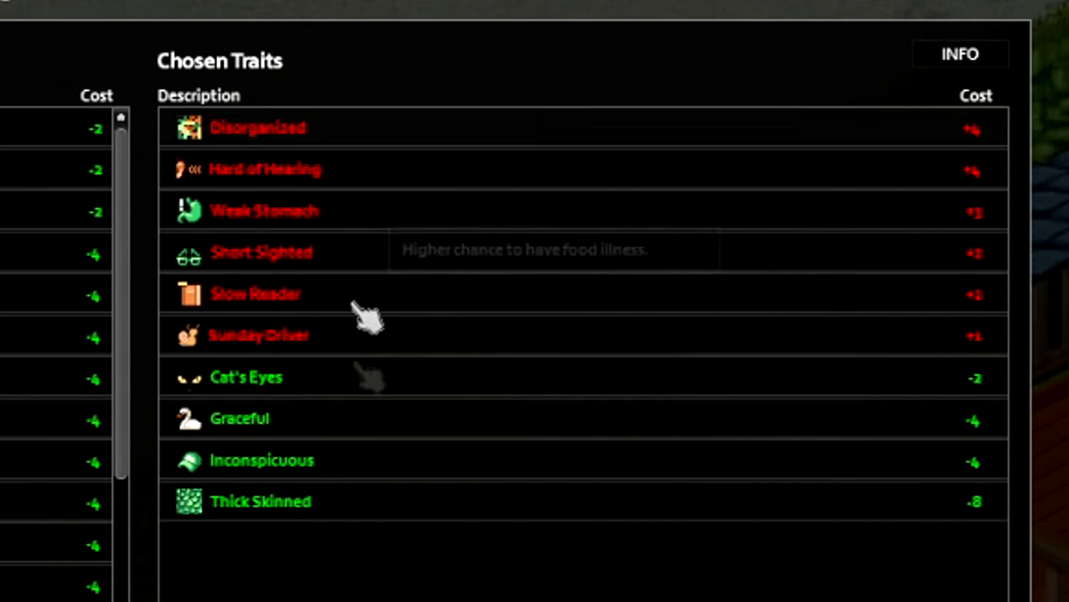
{"action": "scroll", "scroll_direction": "down", "scroll_amount": 3}
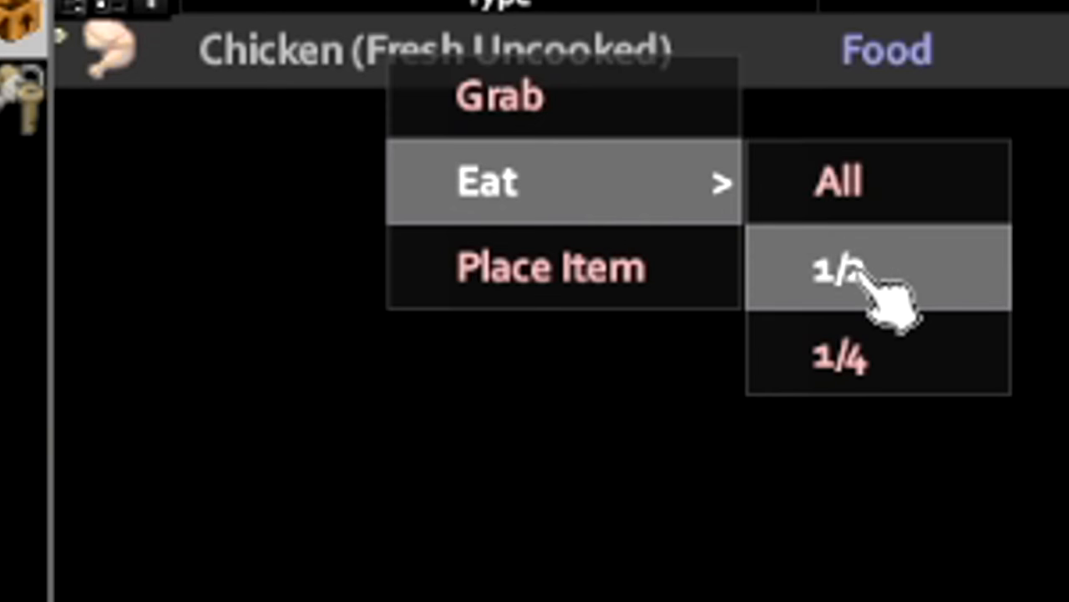
Eat half of the Chicken (Fresh Uncooked) with the new character
{"action": "left_click", "coordinate": [836, 271]}
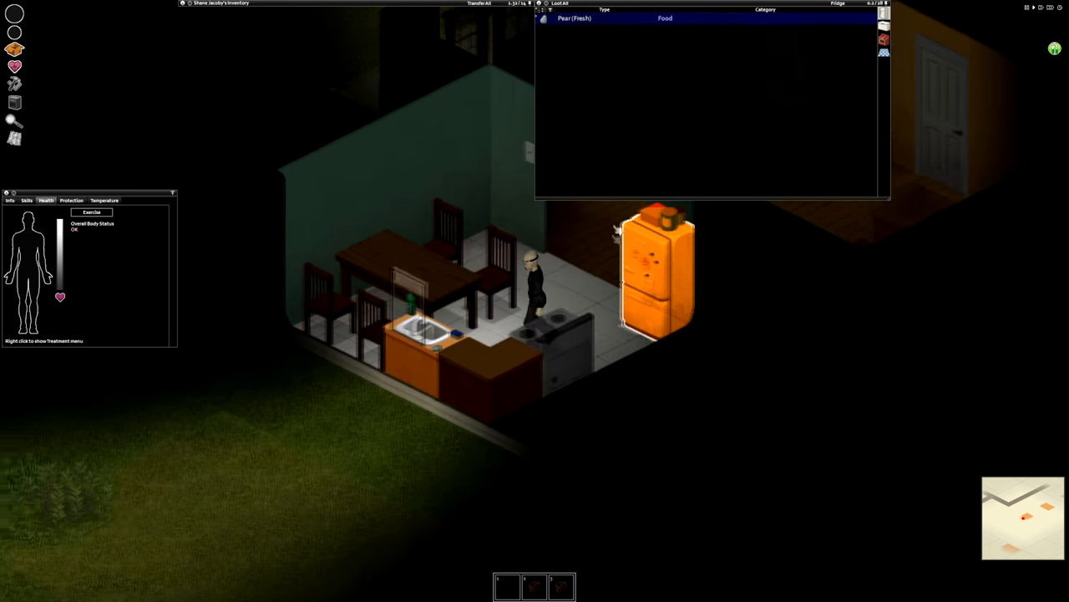
Take the Canned Potato from the kitchen container into the inventory
{"action": "right_click", "coordinate": [535, 254]}
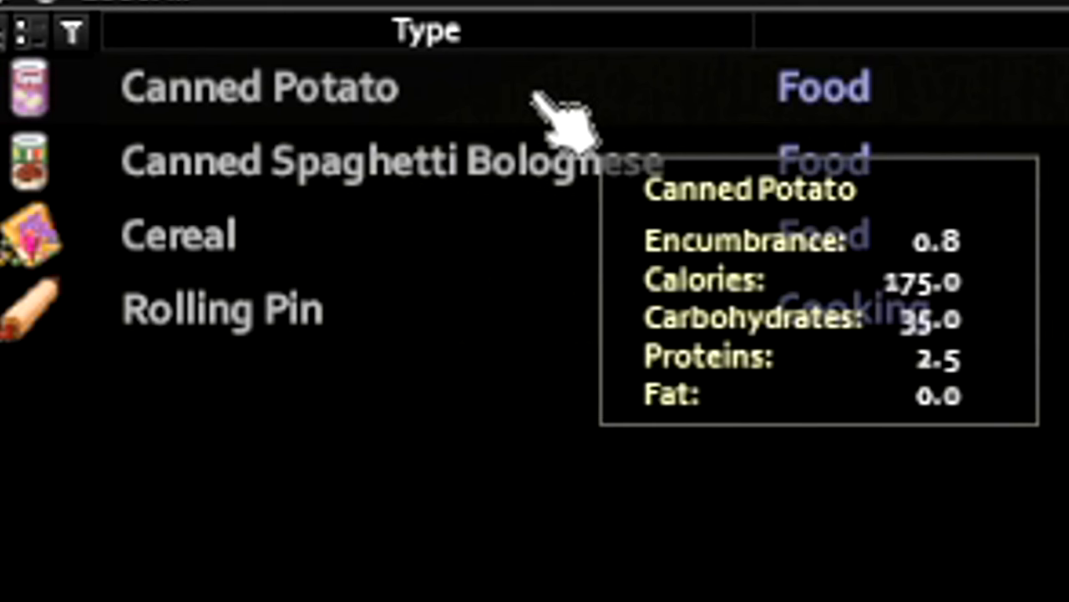
{"action": "left_click", "coordinate": [259, 87]}
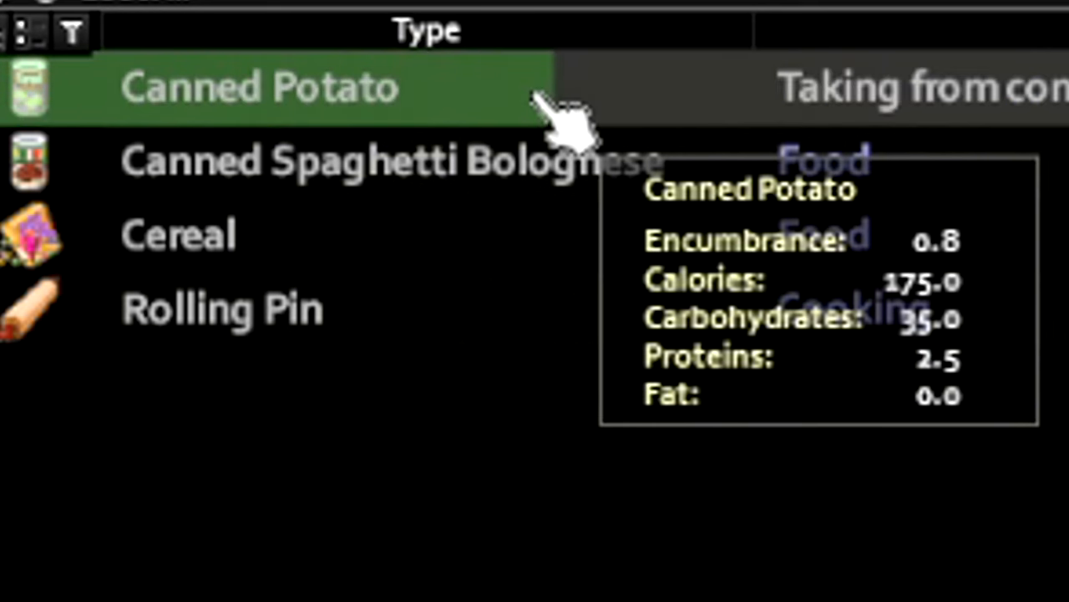
{"action": "mouse_move", "coordinate": [384, 384]}
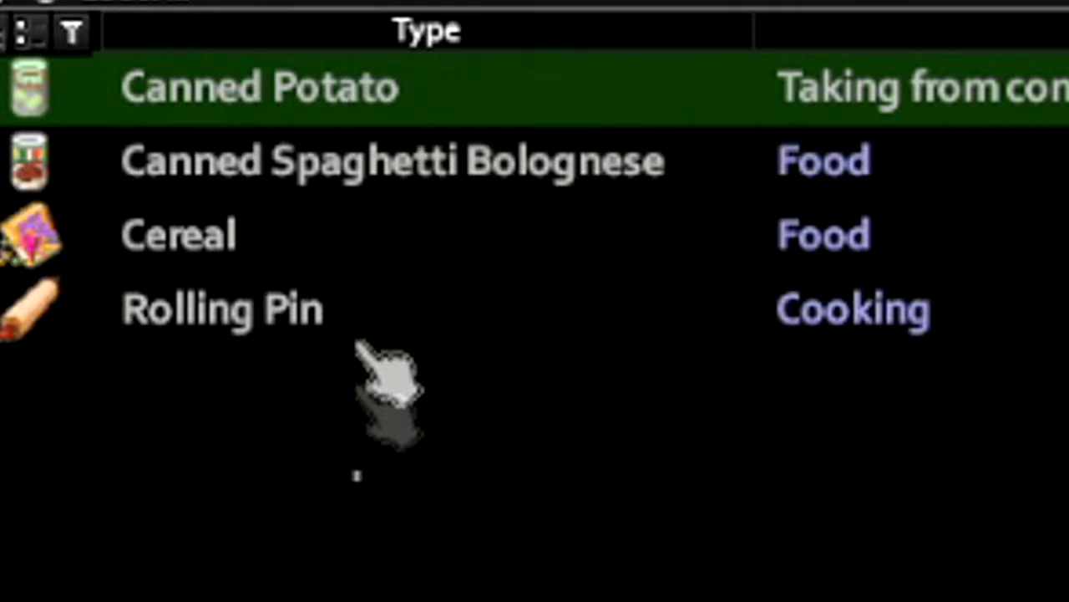